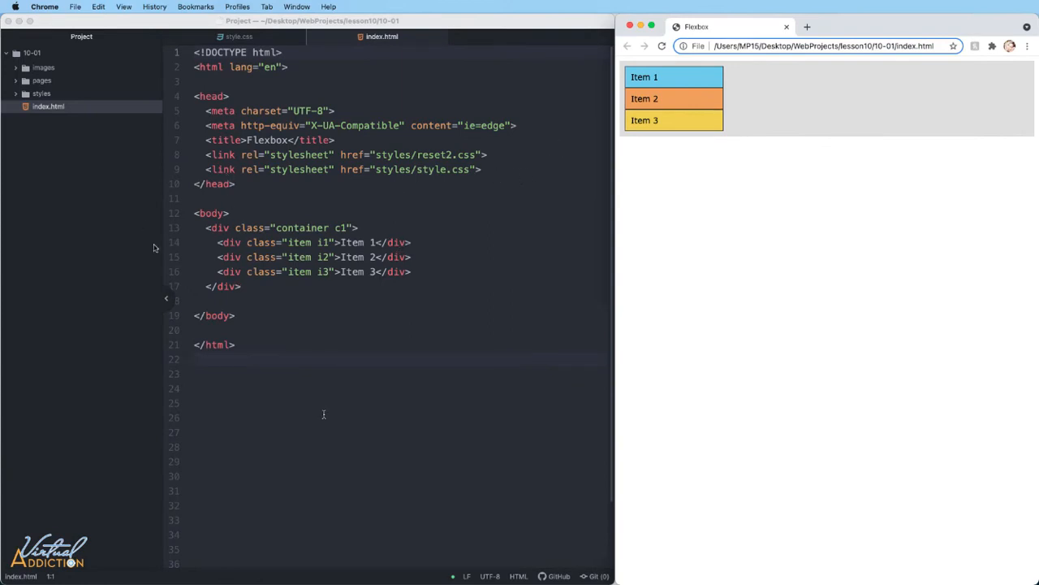
{"action": "mouse_move", "coordinate": [328, 231]}
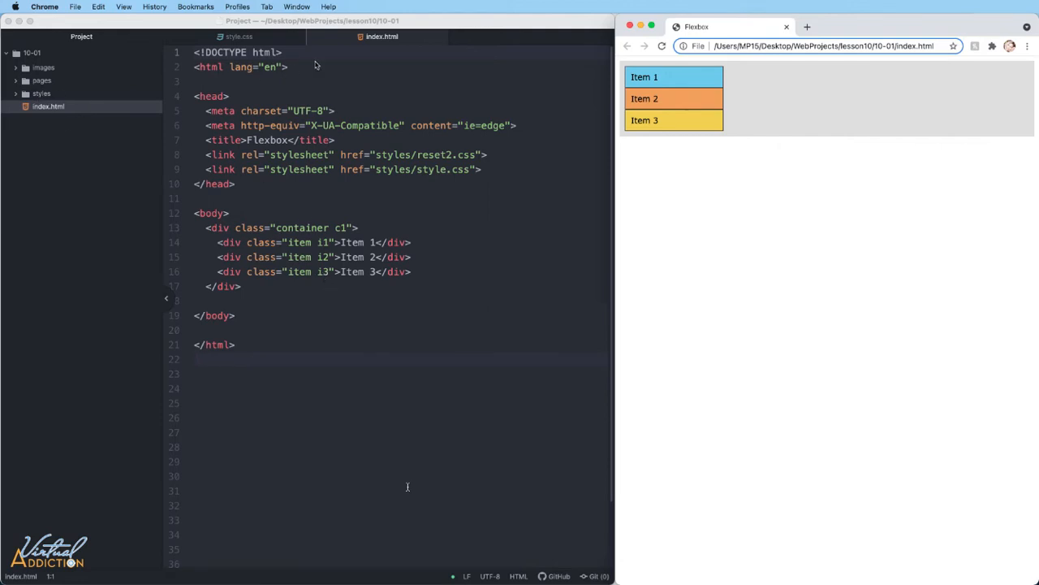
Open style.css and place the cursor after .container's padding declaration.
{"action": "left_click", "coordinate": [238, 36]}
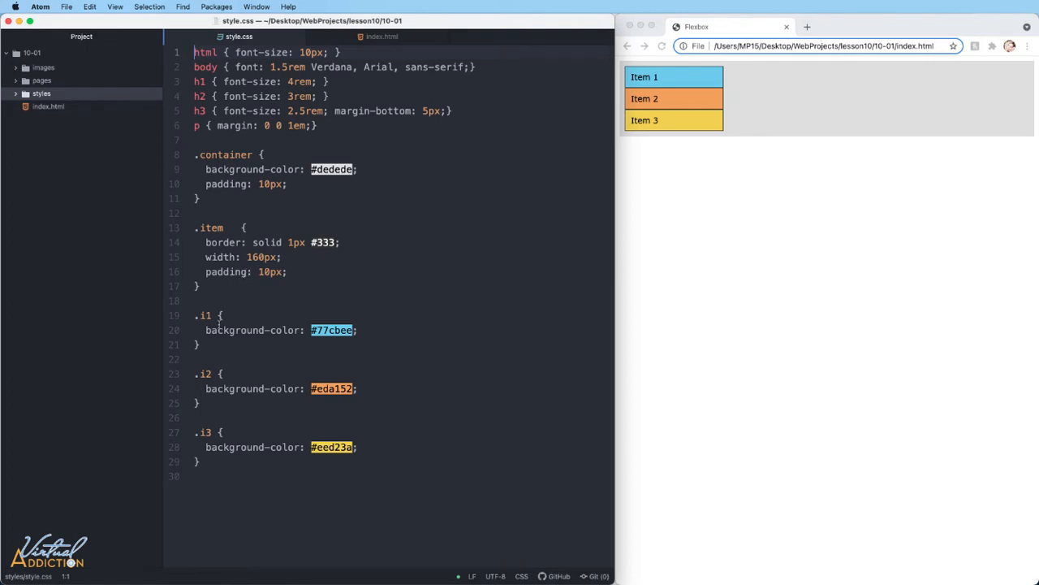
{"action": "mouse_move", "coordinate": [213, 395]}
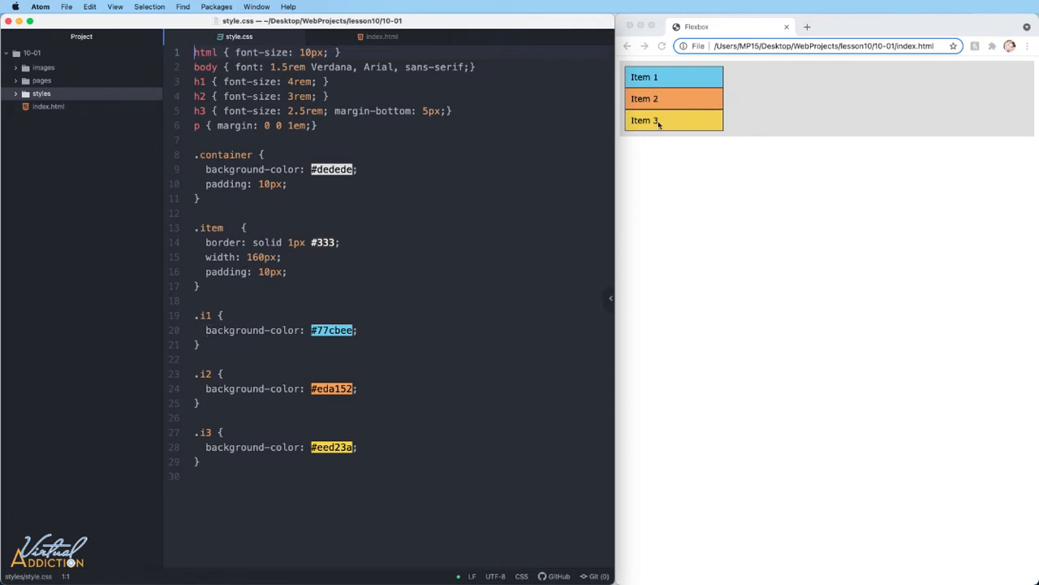
{"action": "left_click", "coordinate": [289, 183]}
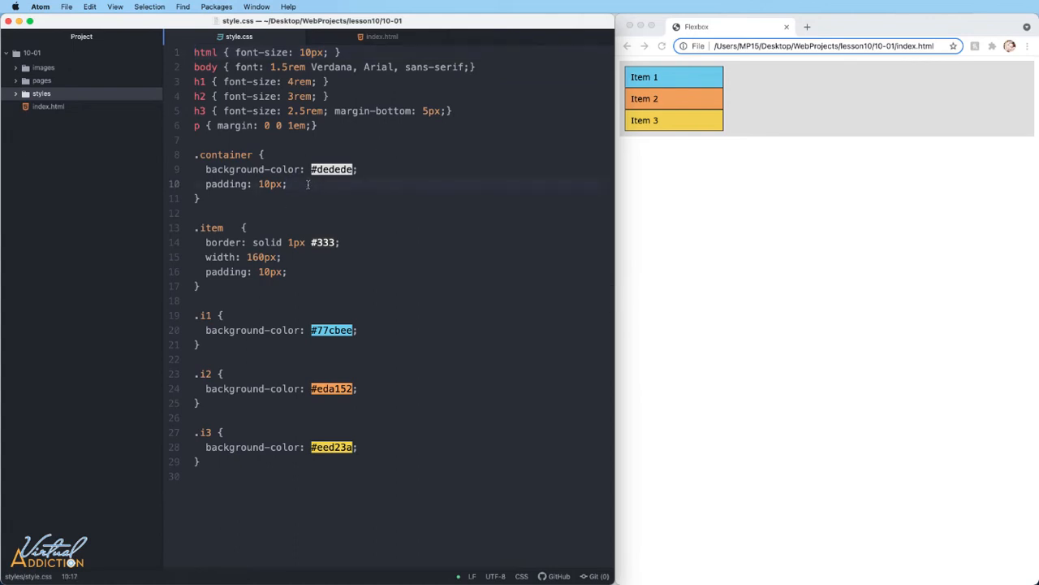
Add display: flex to .container and check Items 1–3 sit in a row in Chrome.
{"action": "type", "text": "display"}
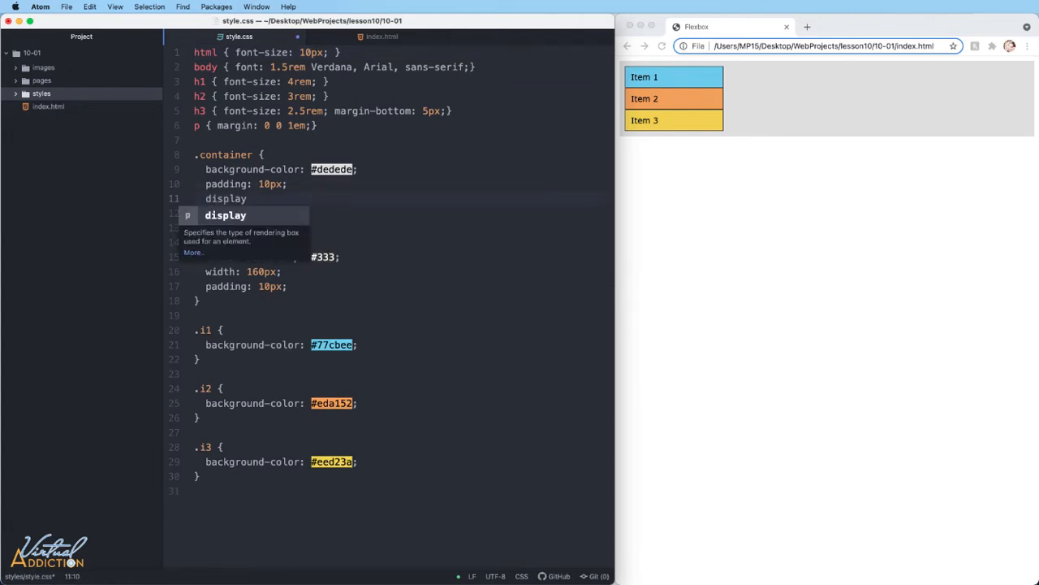
{"action": "type", "text": "flex"}
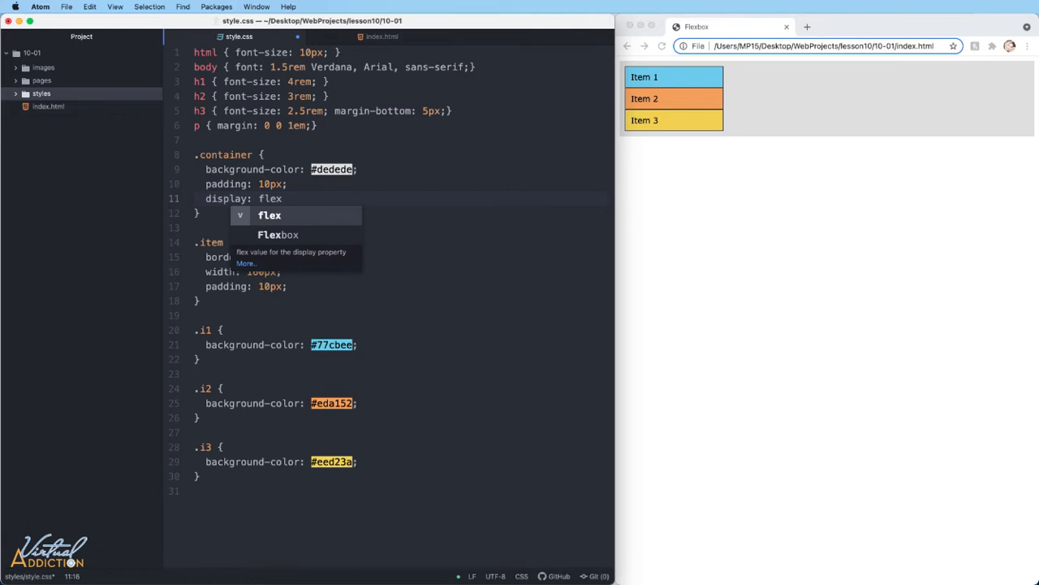
{"action": "key", "text": "Enter"}
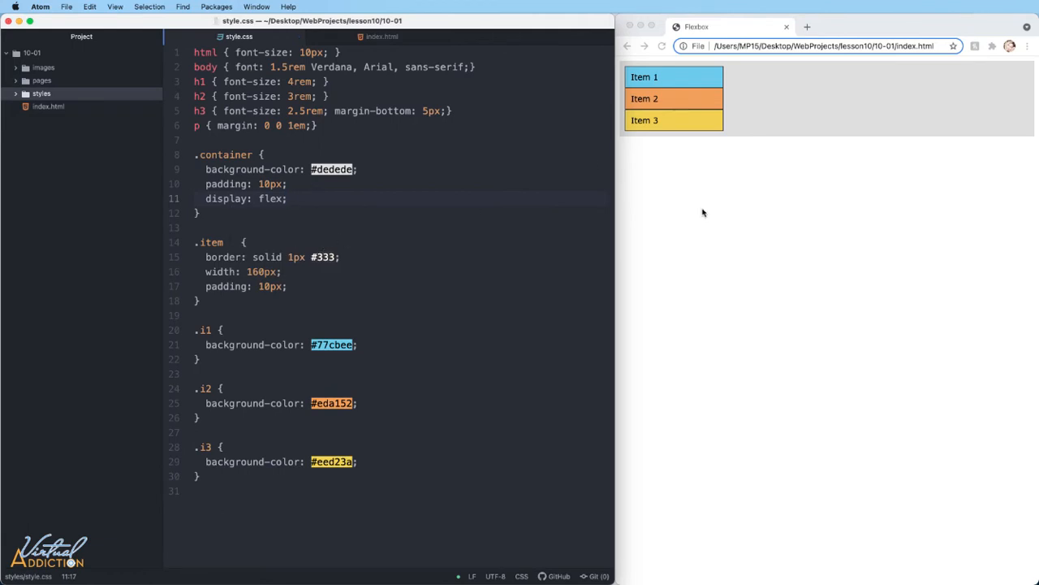
{"action": "left_click", "coordinate": [662, 45]}
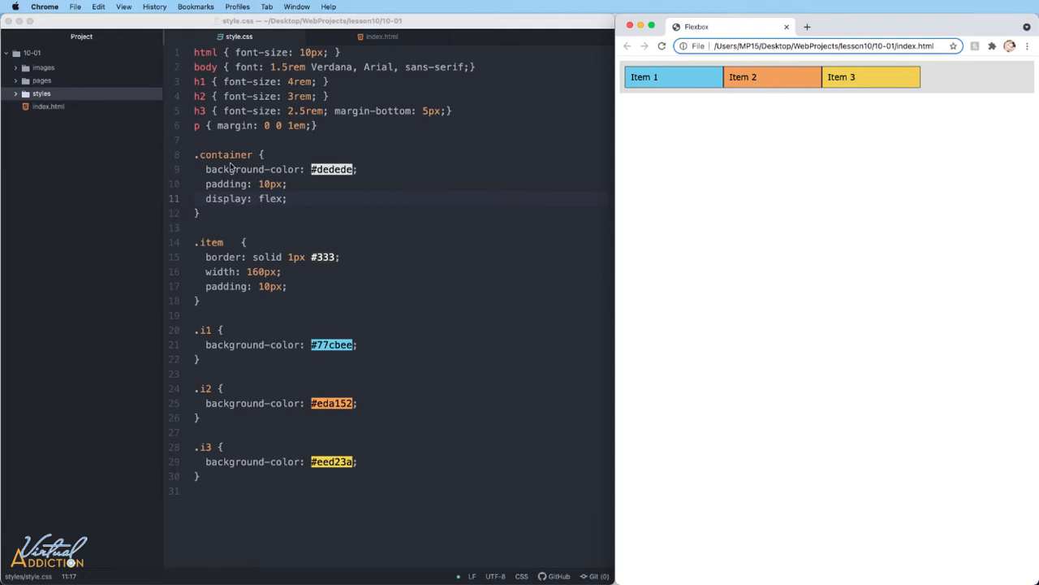
{"action": "mouse_move", "coordinate": [269, 201]}
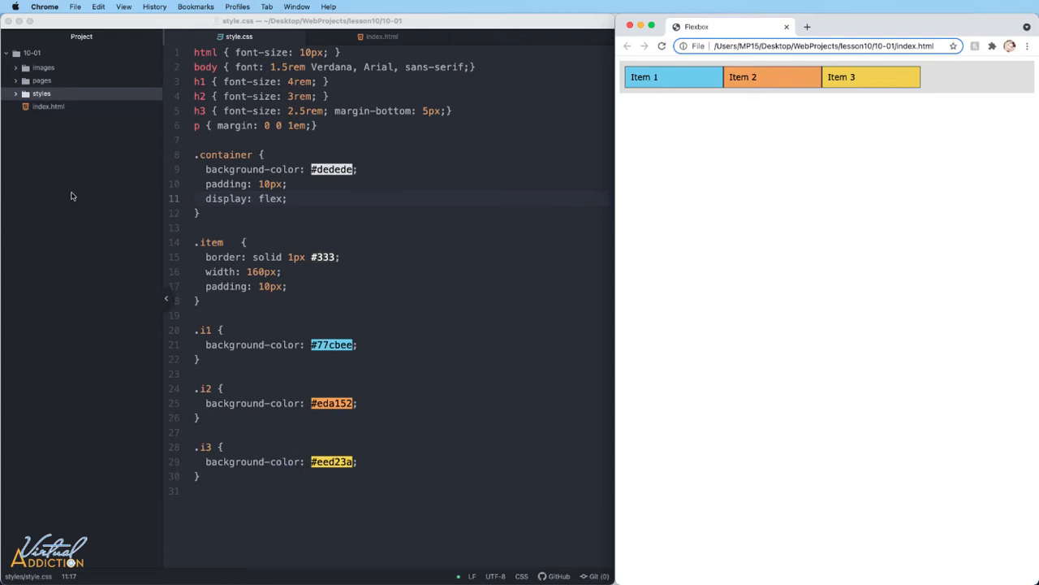
{"action": "mouse_move", "coordinate": [828, 172]}
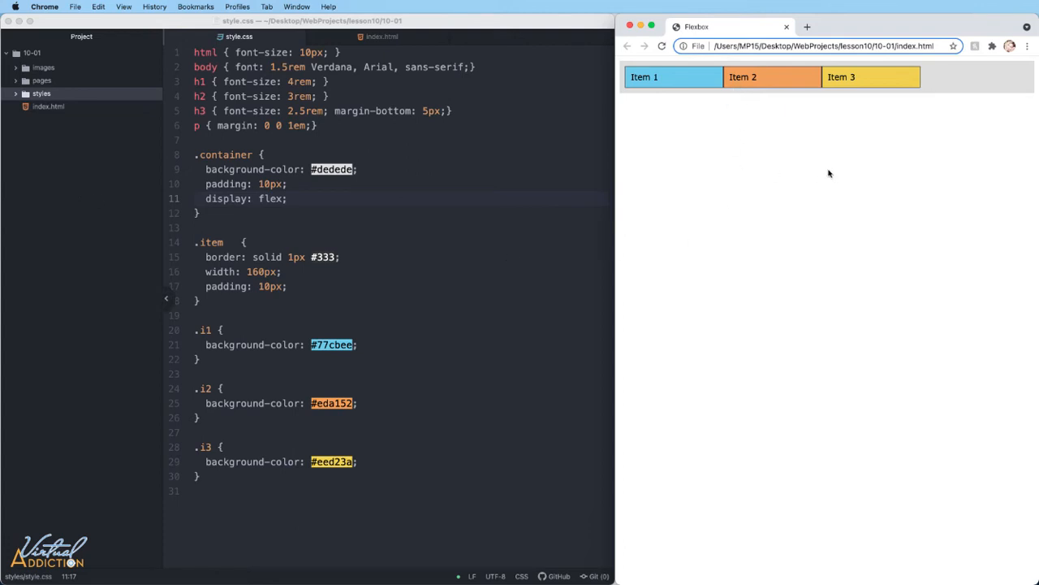
{"action": "mouse_move", "coordinate": [751, 114]}
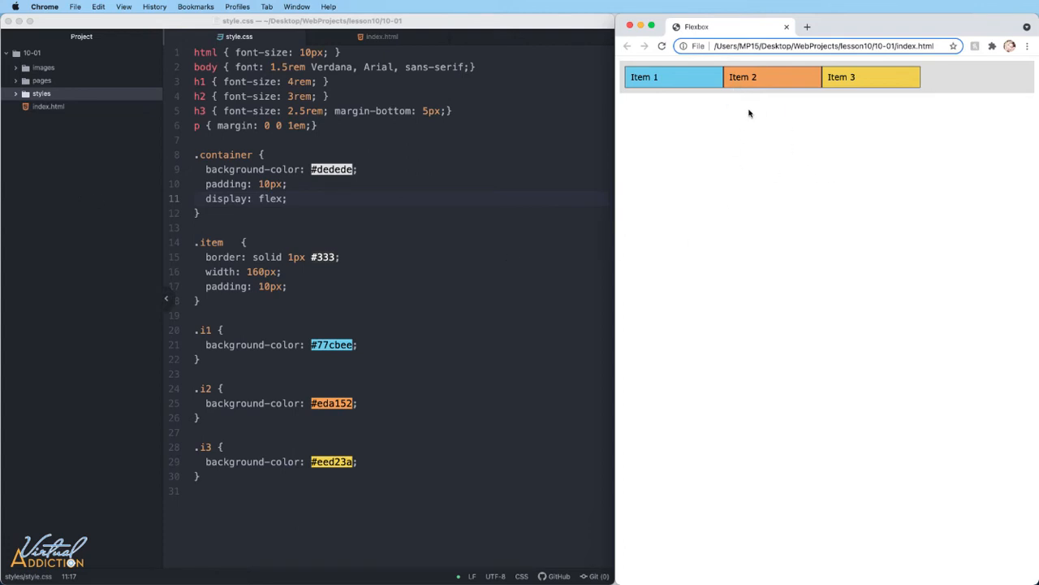
{"action": "mouse_move", "coordinate": [728, 114]}
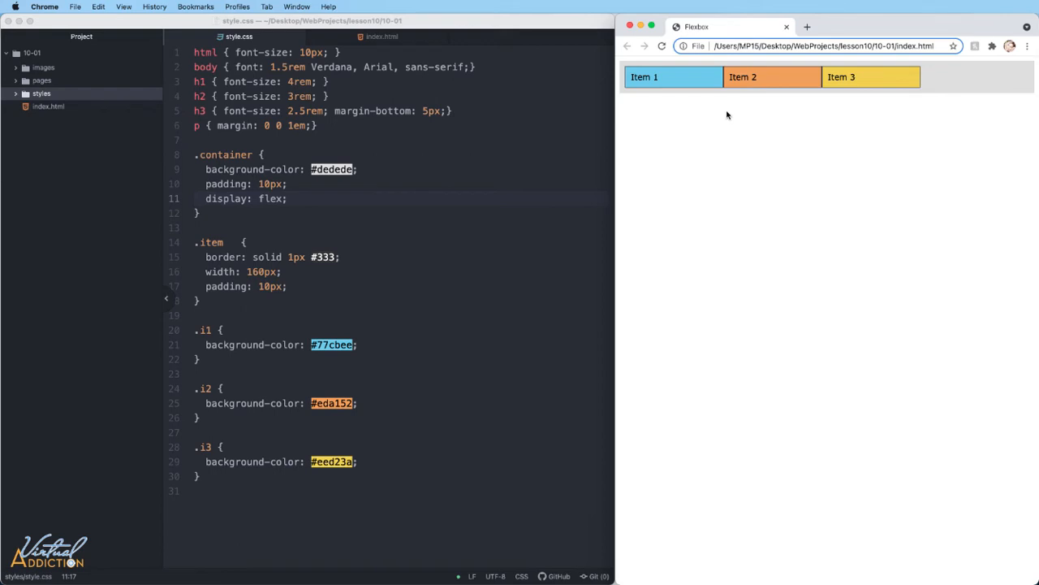
{"action": "mouse_move", "coordinate": [623, 73]}
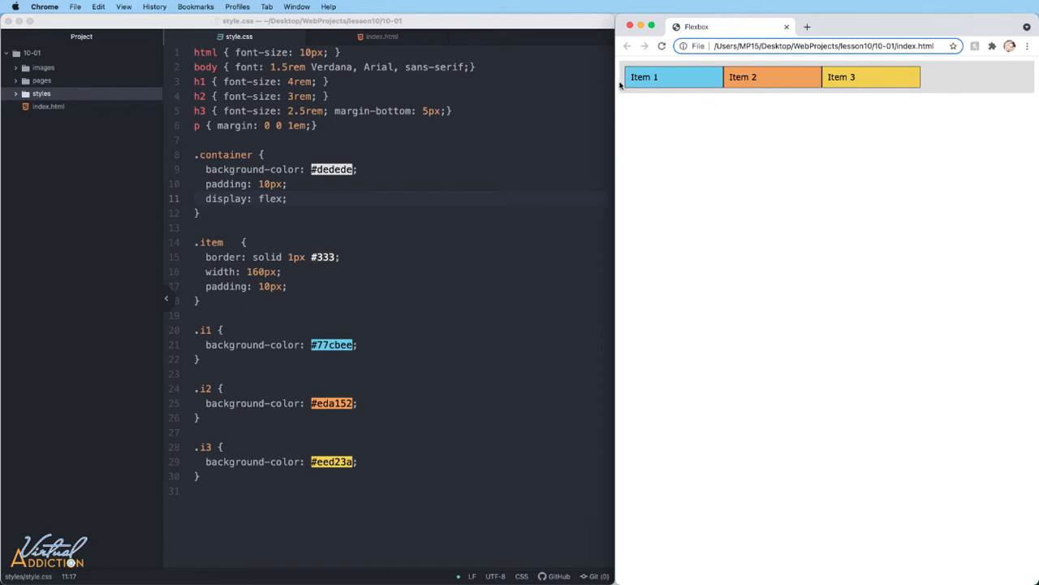
{"action": "mouse_move", "coordinate": [619, 89]}
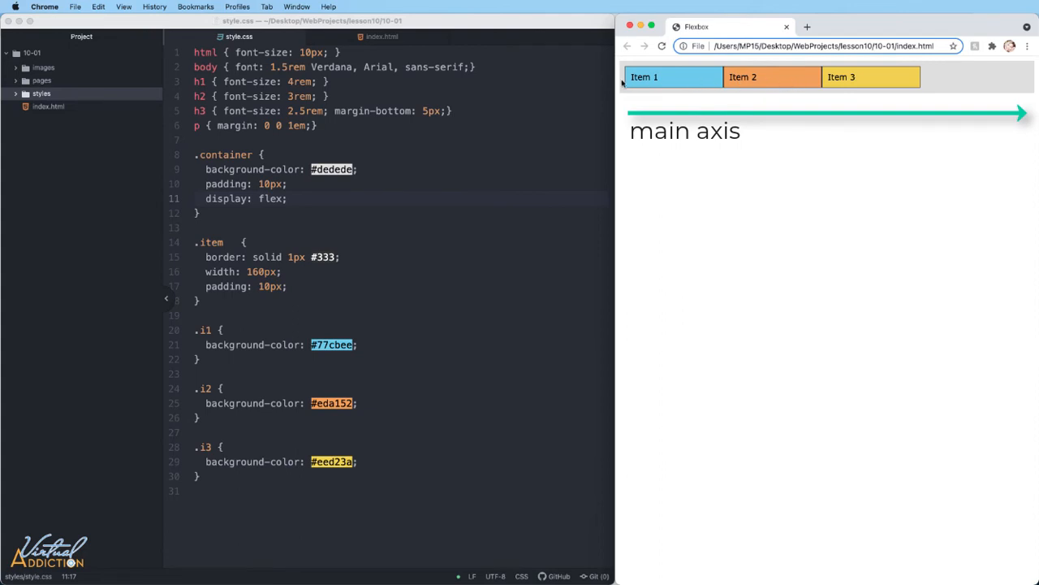
{"action": "mouse_move", "coordinate": [994, 85]}
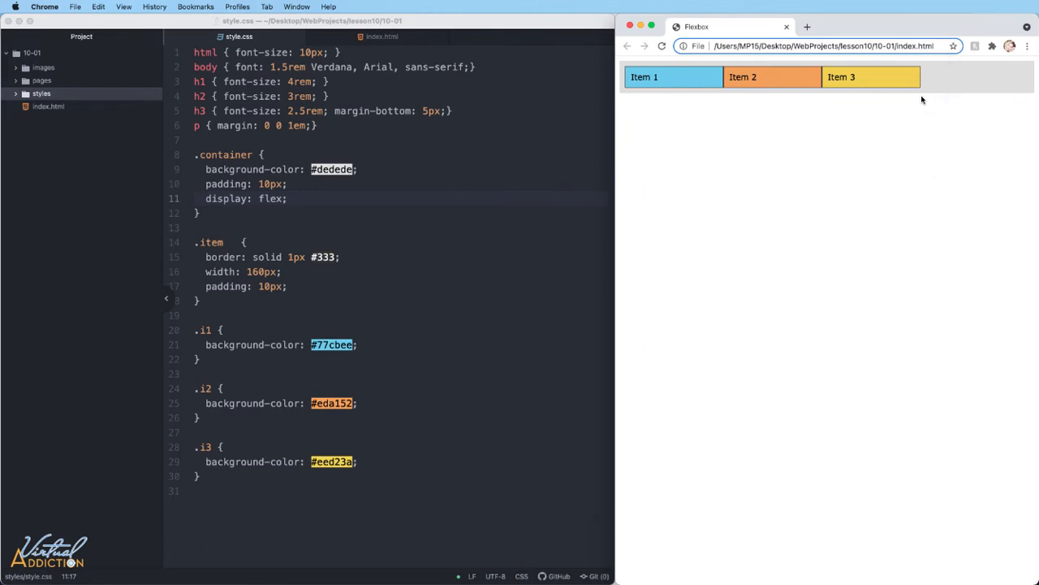
{"action": "mouse_move", "coordinate": [700, 108]}
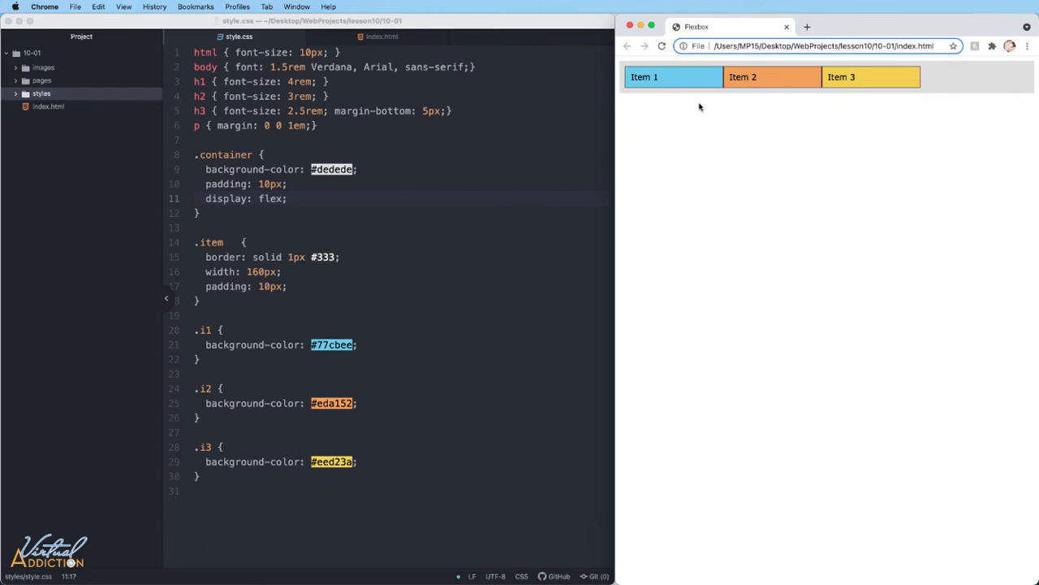
{"action": "mouse_move", "coordinate": [614, 161]}
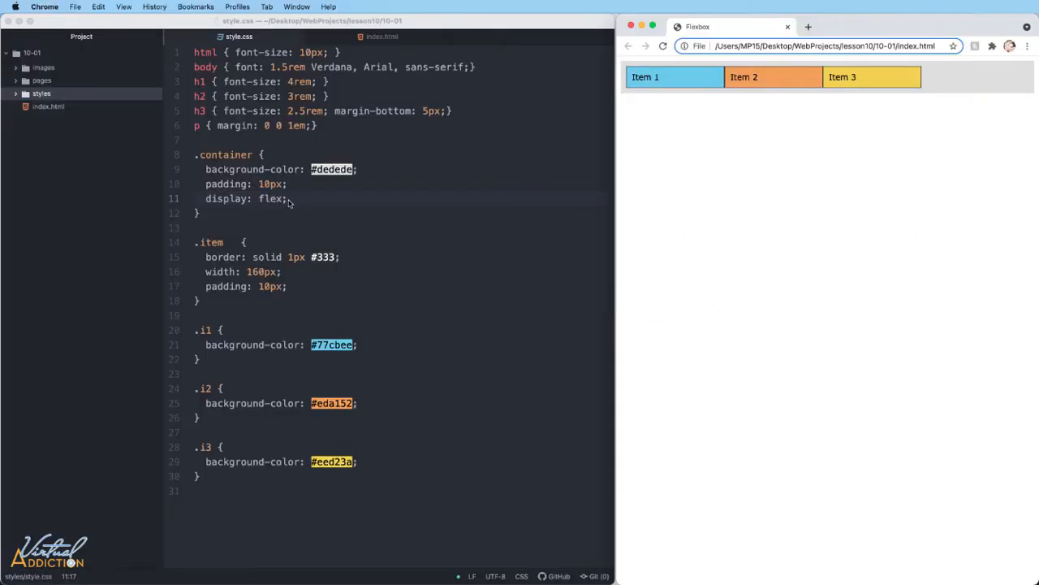
Add flex-direction: row-reverse; to .container so items read Item 3, 2, 1 from the right.
{"action": "type", "text": "f"}
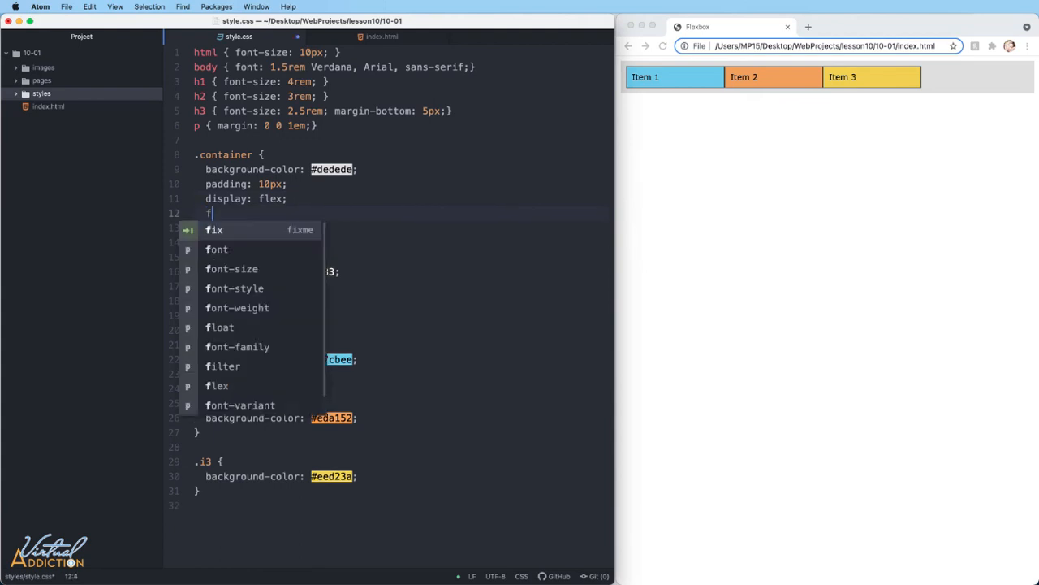
{"action": "type", "text": "lex-direction:"}
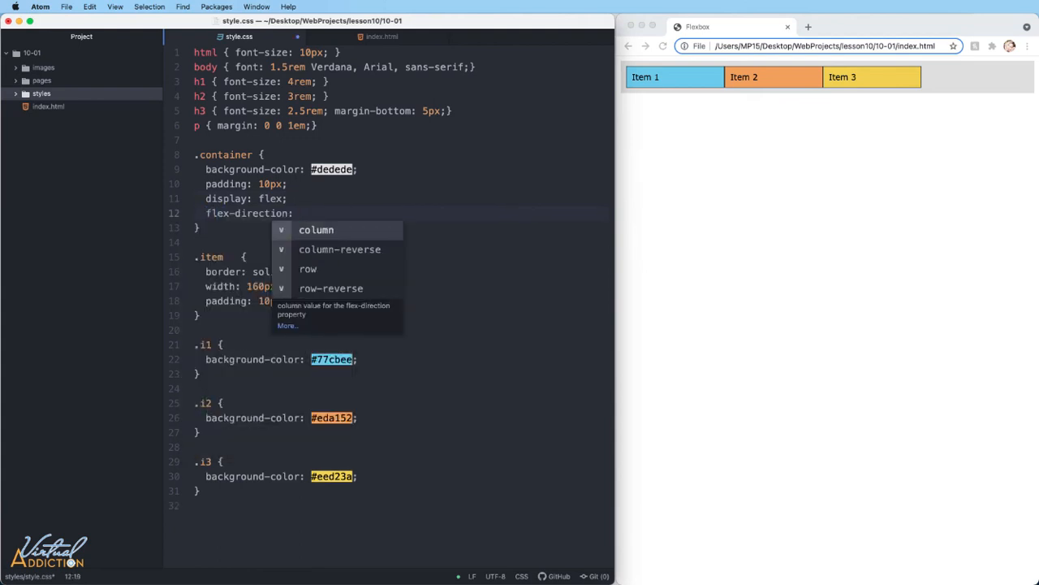
{"action": "type", "text": "row-reverse;"}
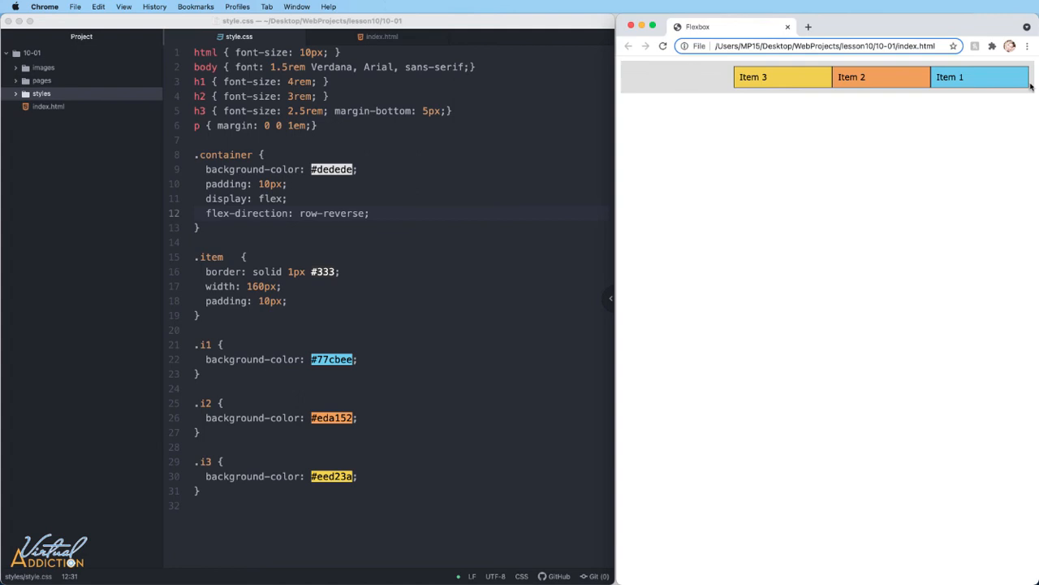
{"action": "mouse_move", "coordinate": [911, 81]}
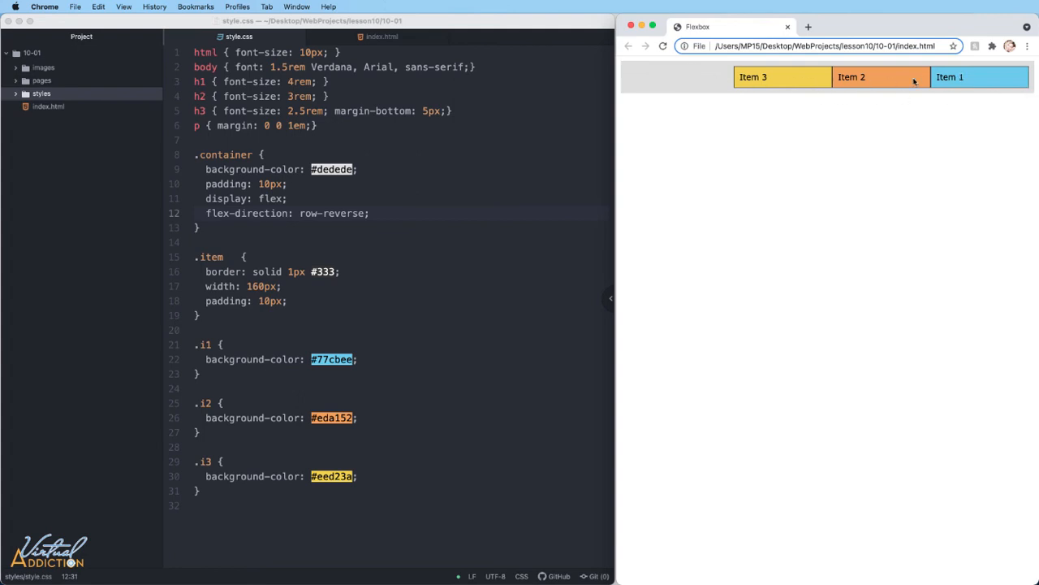
{"action": "mouse_move", "coordinate": [975, 78]}
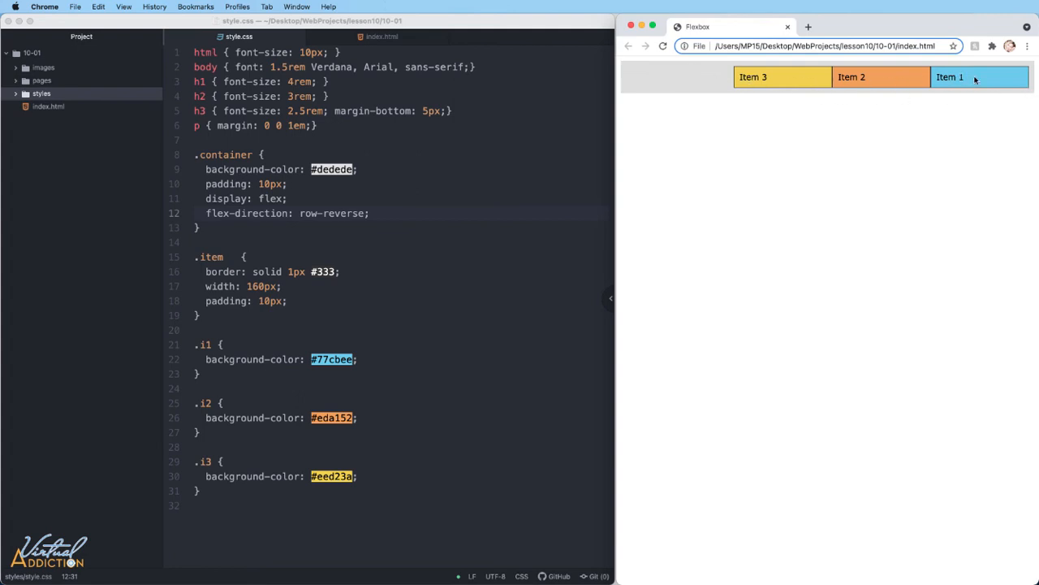
{"action": "mouse_move", "coordinate": [955, 88]}
{"action": "type", "text": "column"}
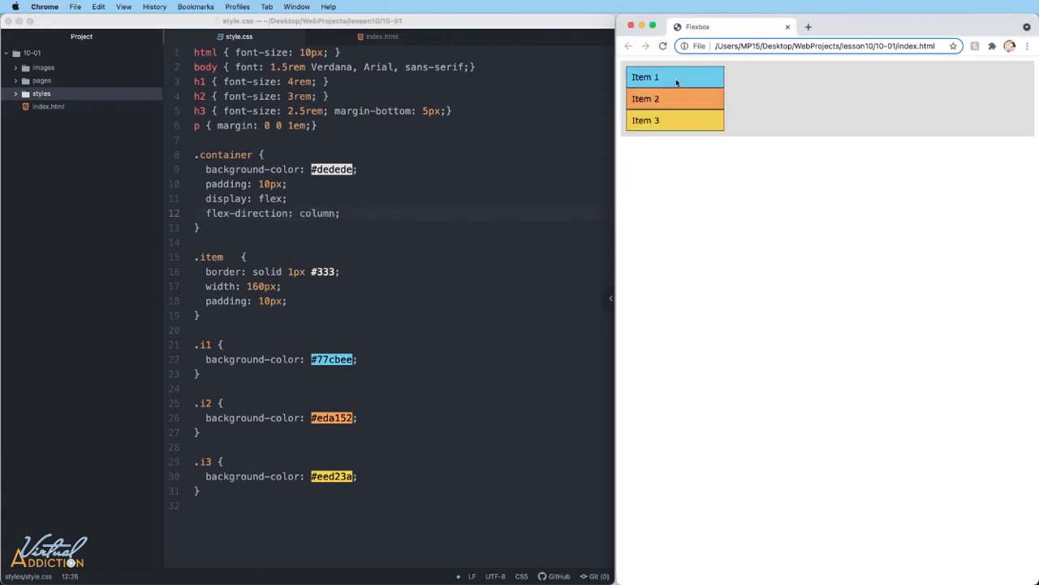
{"action": "mouse_move", "coordinate": [116, 198]}
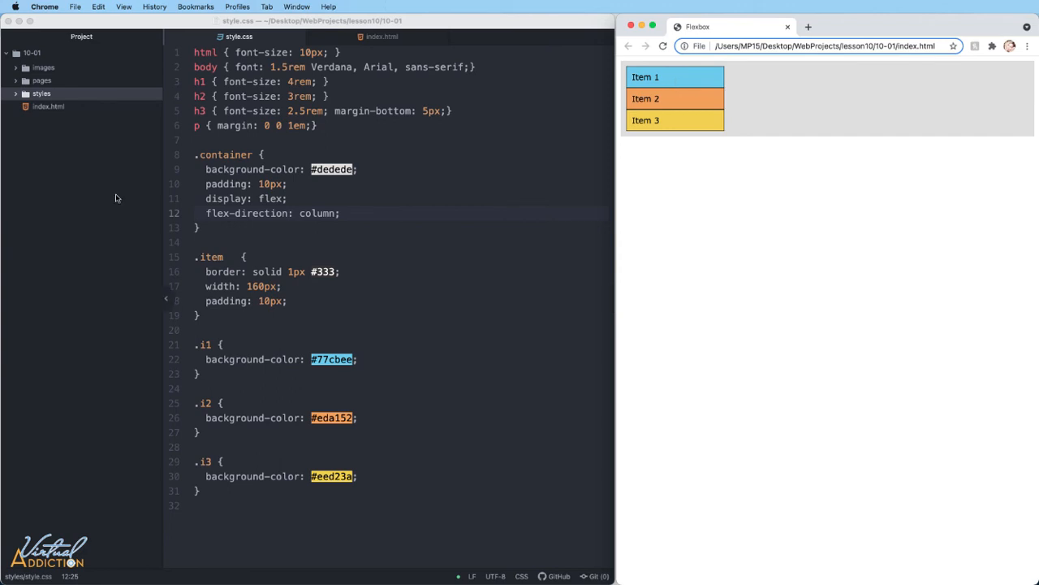
{"action": "mouse_move", "coordinate": [268, 203]}
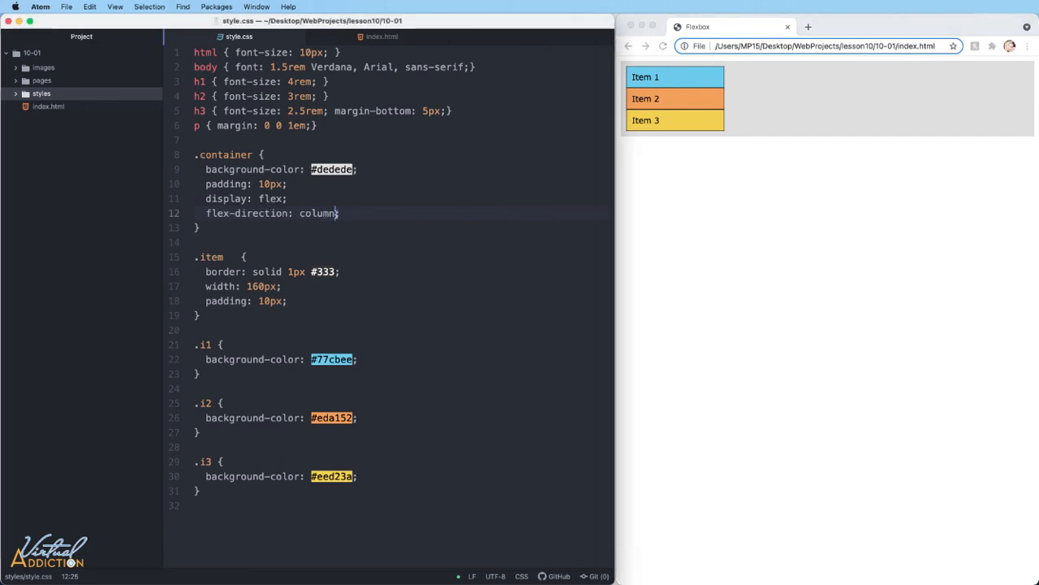
Change flex-direction to column-reverse so Items 3, 2, 1 stack vertically.
{"action": "type", "text": "-reverse"}
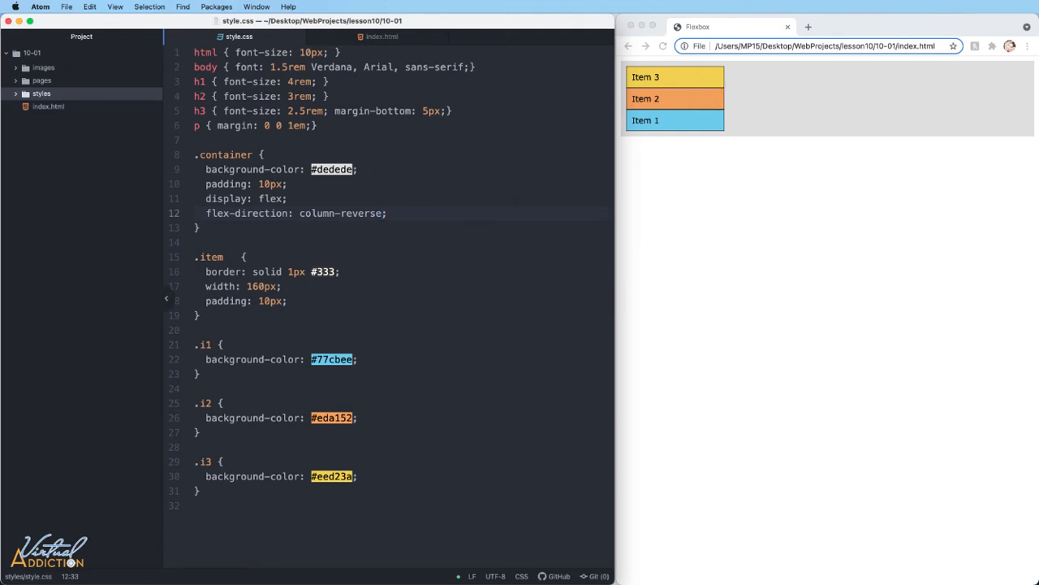
{"action": "left_click", "coordinate": [380, 213]}
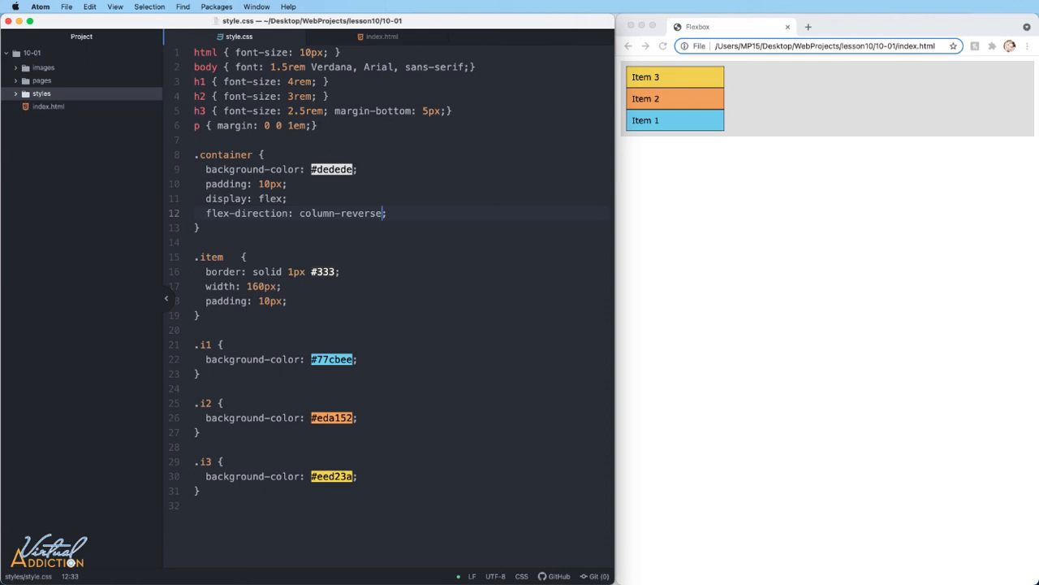